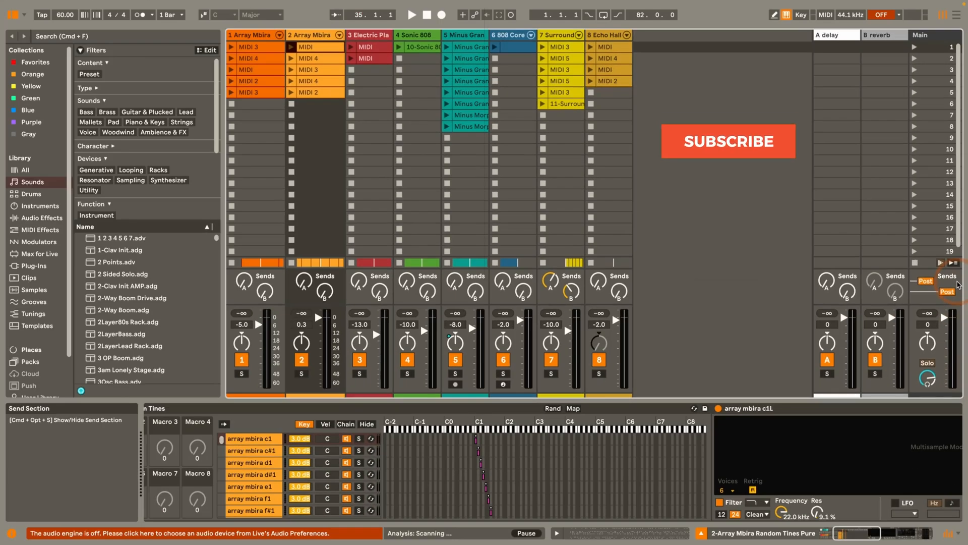
- Enable Device Slots from the View menu's Mixer Controls so each track lists its devices
click(727, 141)
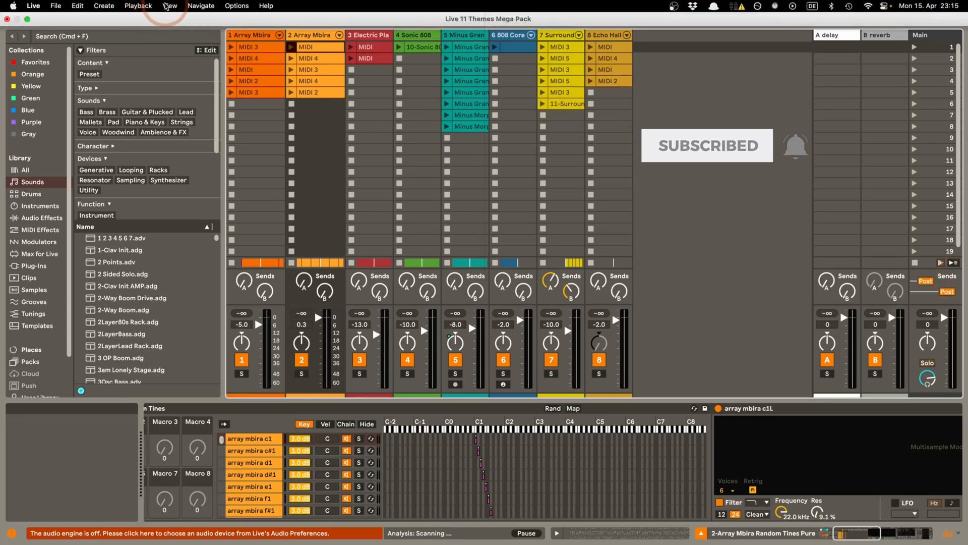
click(218, 6)
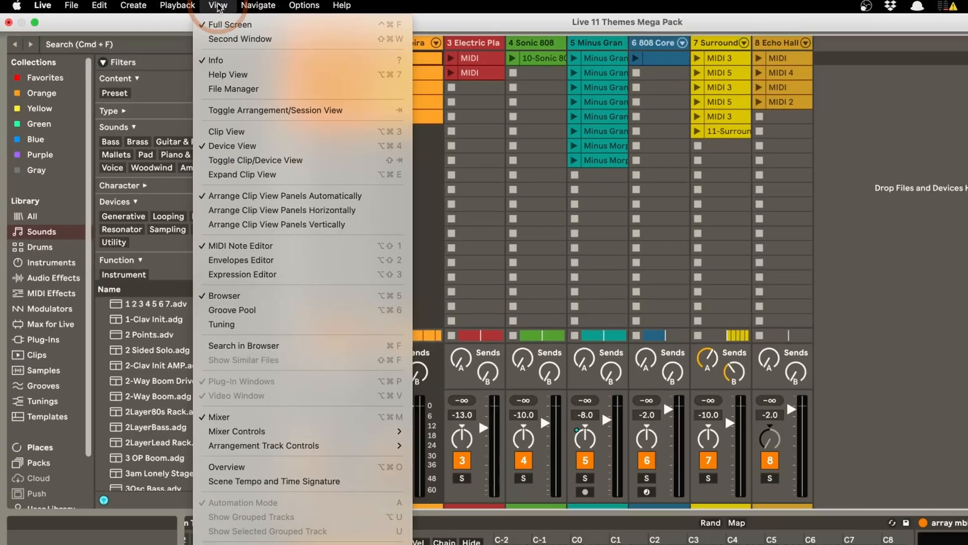
mouse_move(275, 502)
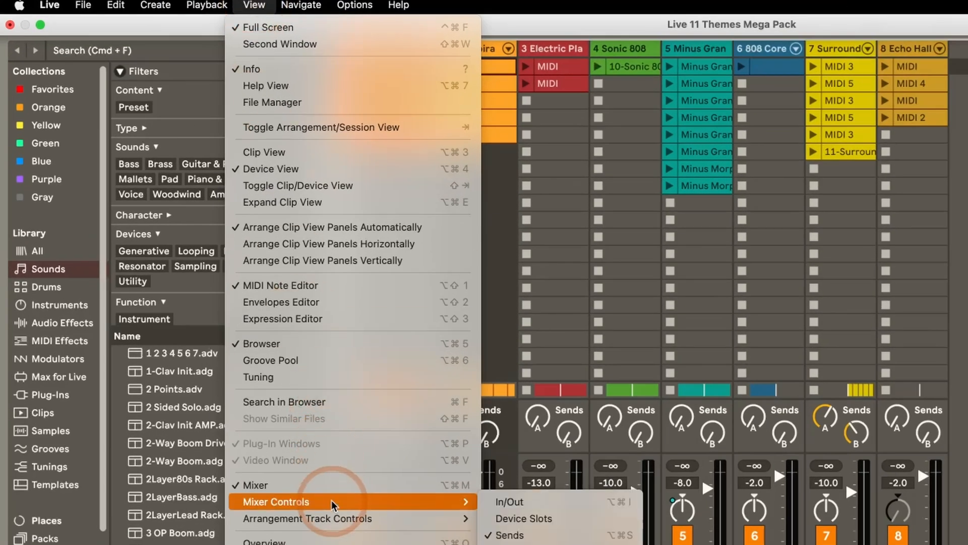
mouse_move(525, 517)
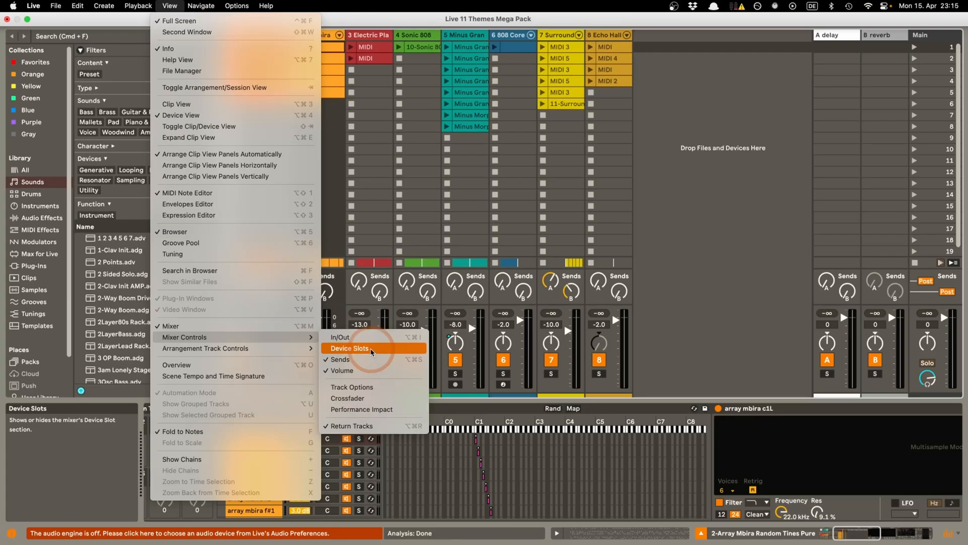
click(350, 348)
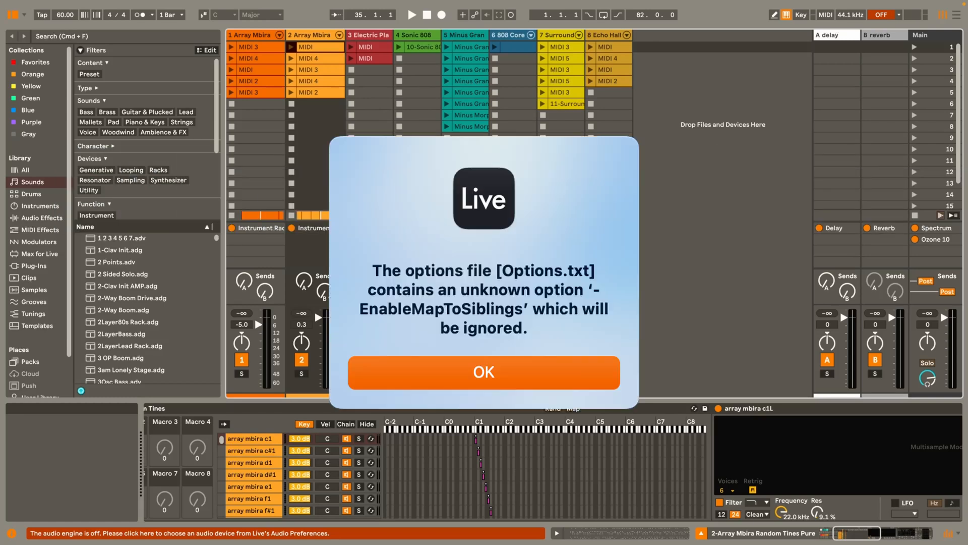
mouse_move(557, 439)
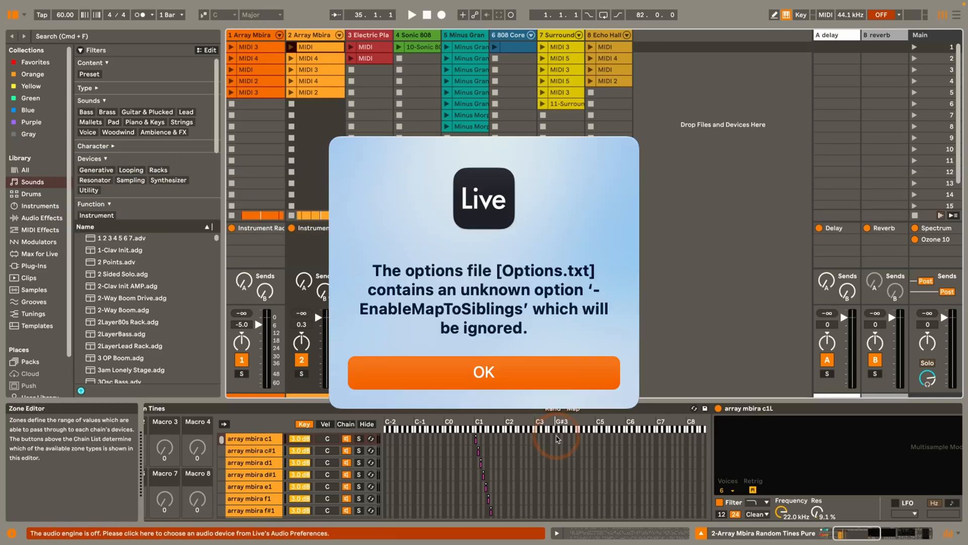
- Dismiss the Options.txt warning and map Simpler's Volume to all 46 sibling chains
click(483, 371)
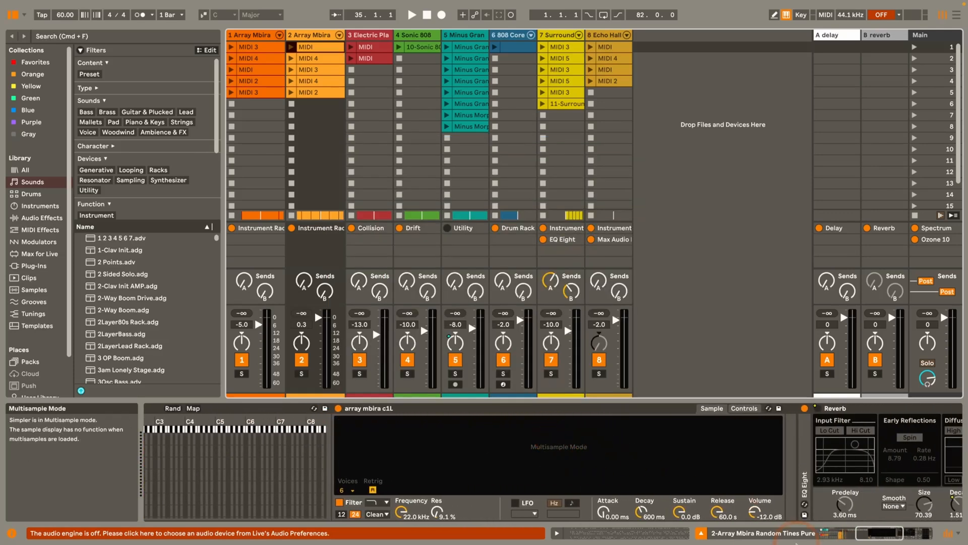
mouse_move(756, 510)
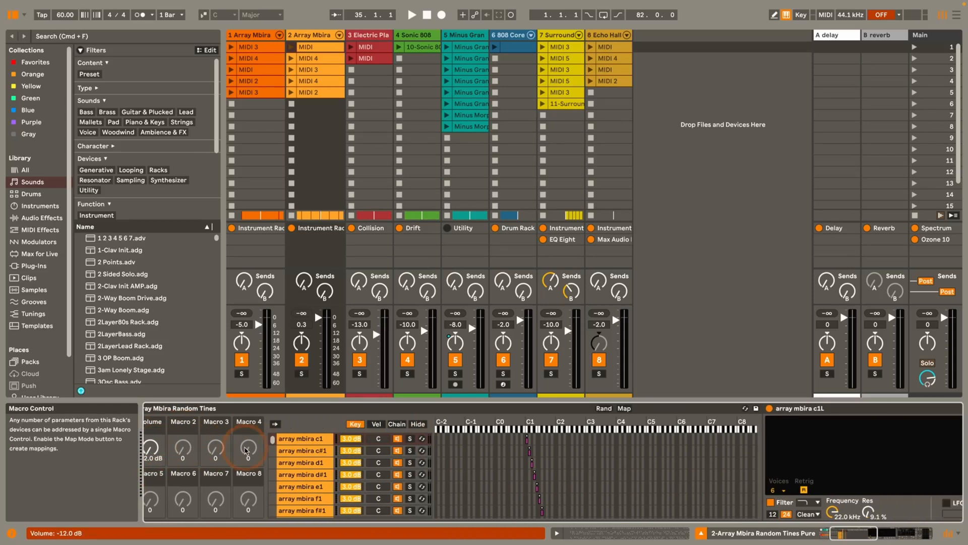
right_click(718, 511)
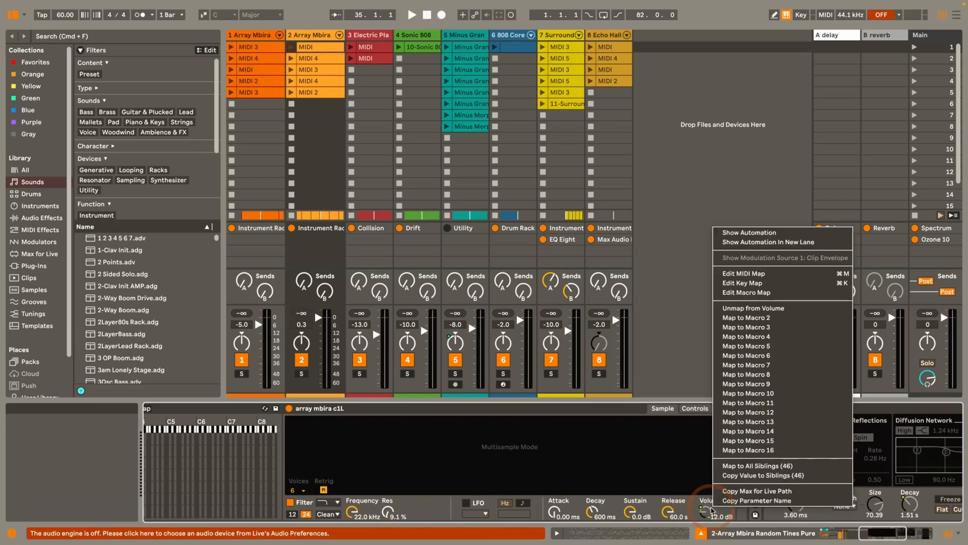
mouse_move(757, 466)
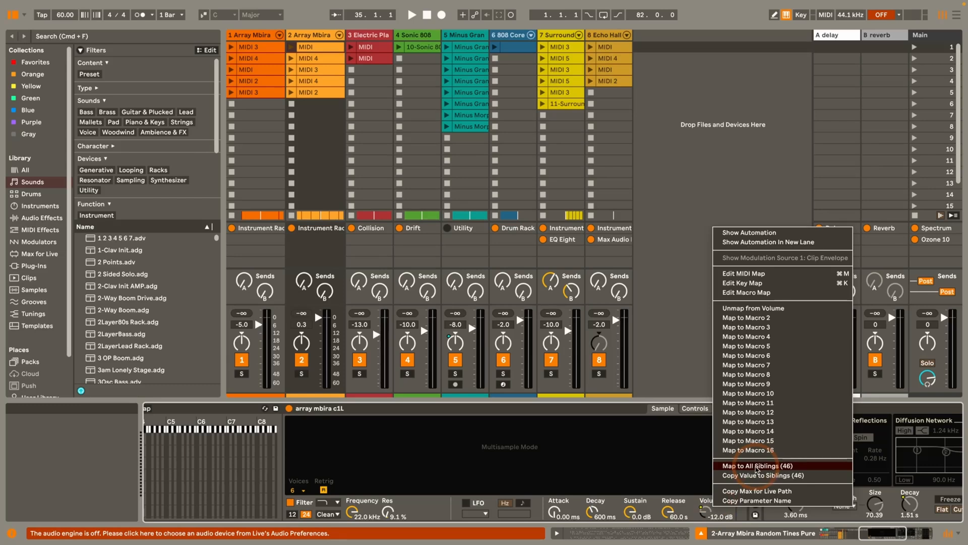
click(757, 465)
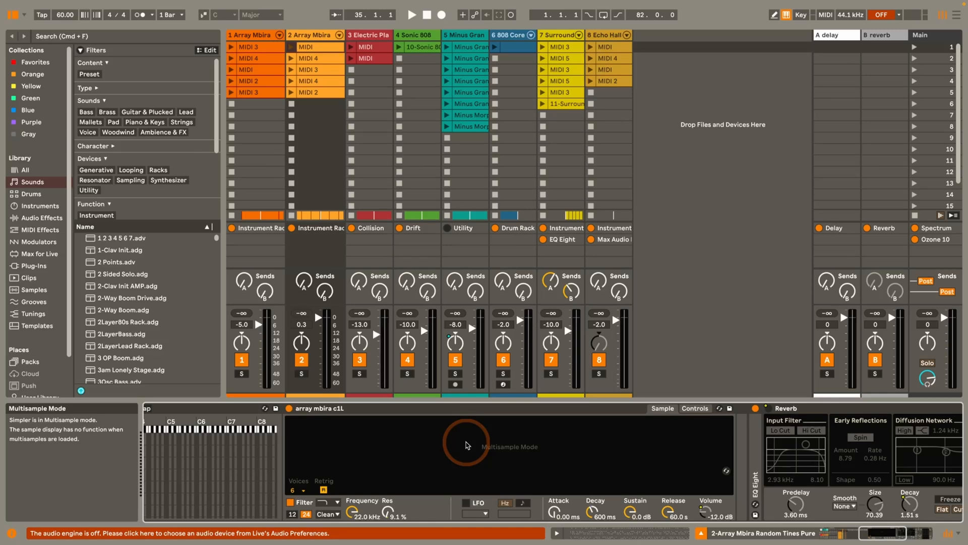
mouse_move(708, 509)
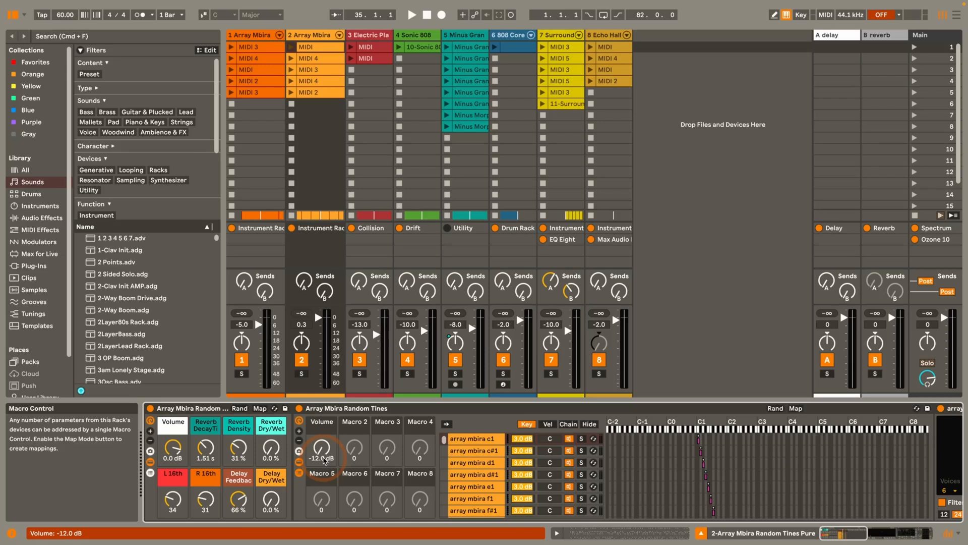
- Select the Tines rack's Volume macro and enter macro mapping mode via Map
click(789, 409)
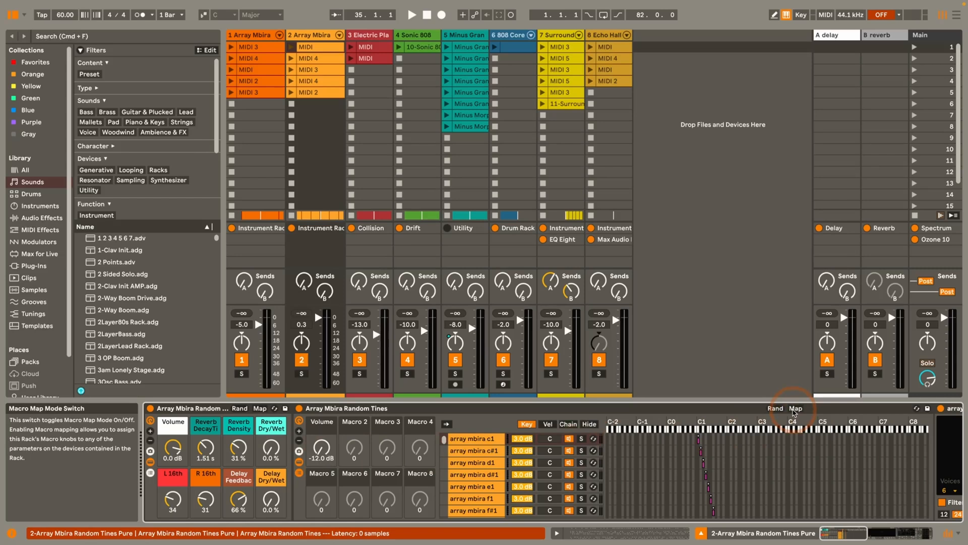
click(794, 408)
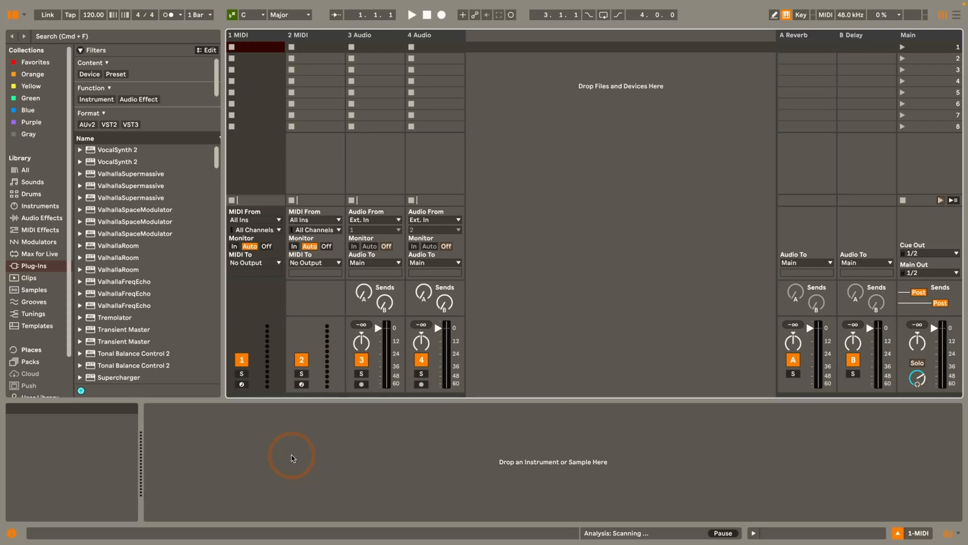
mouse_move(91, 262)
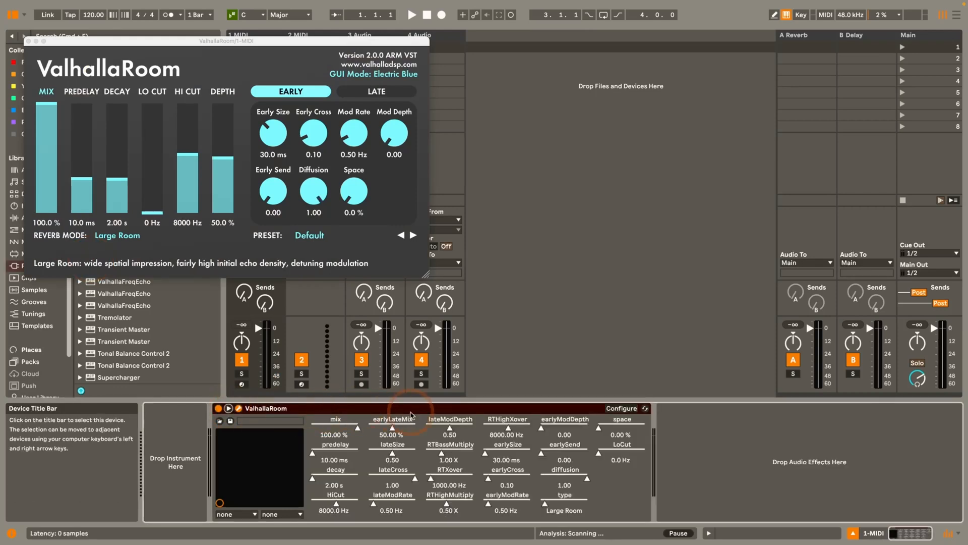
click(622, 408)
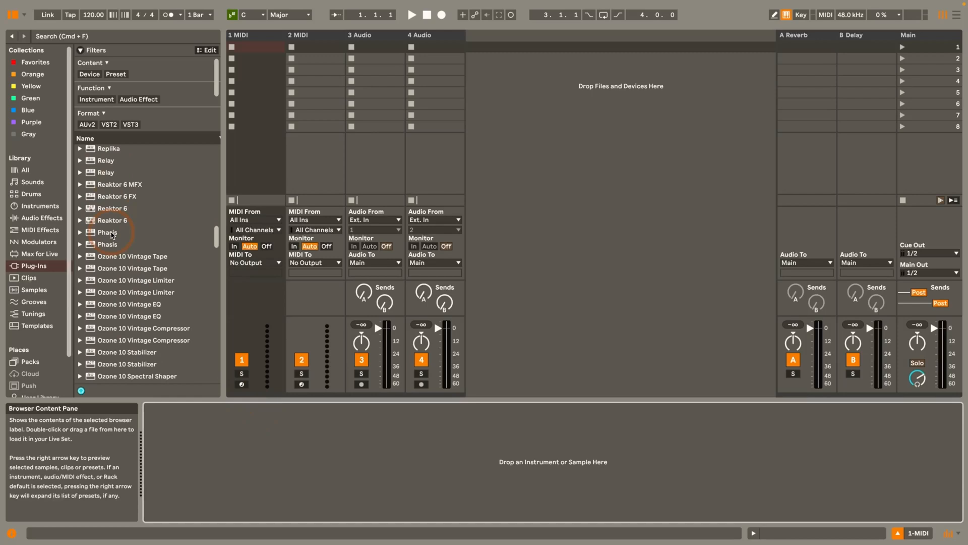
scroll(down, 3)
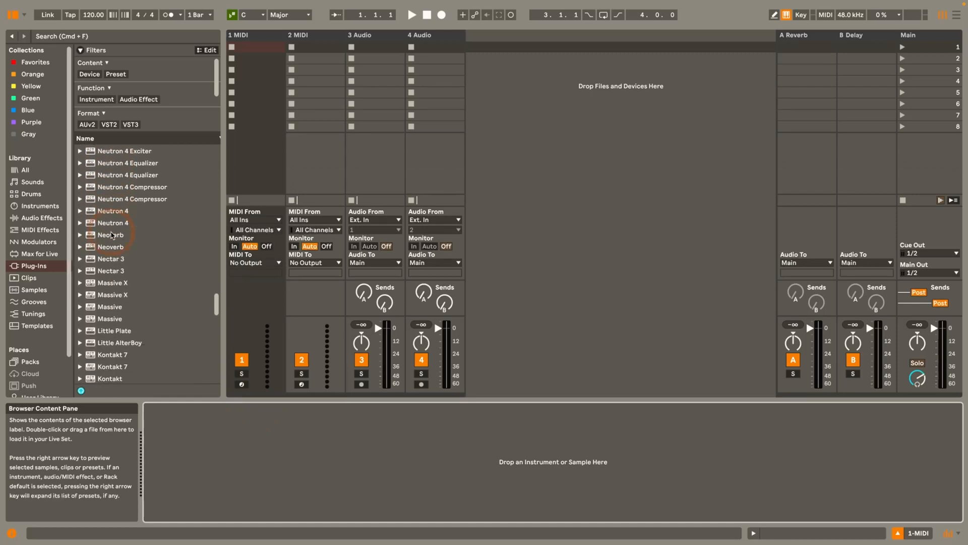
scroll(down, 3)
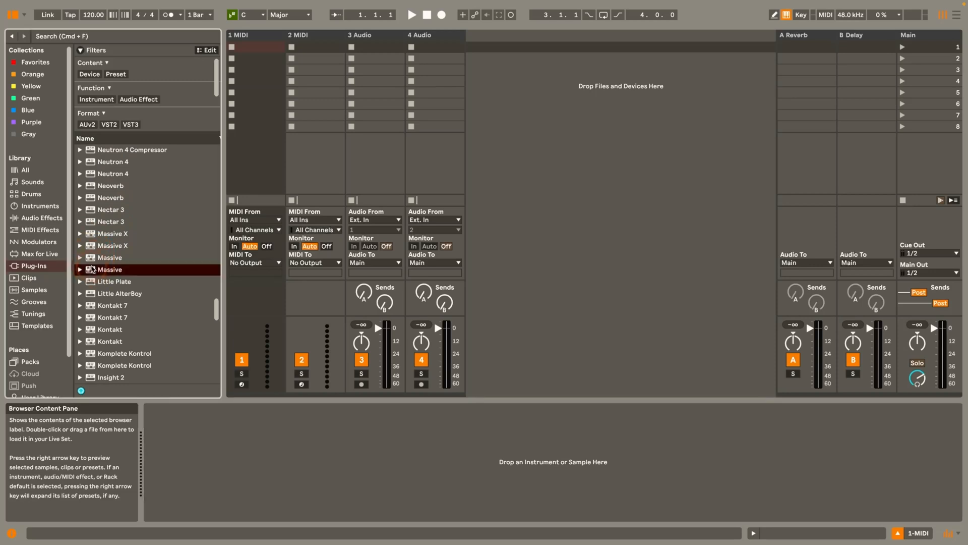
double_click(109, 270)
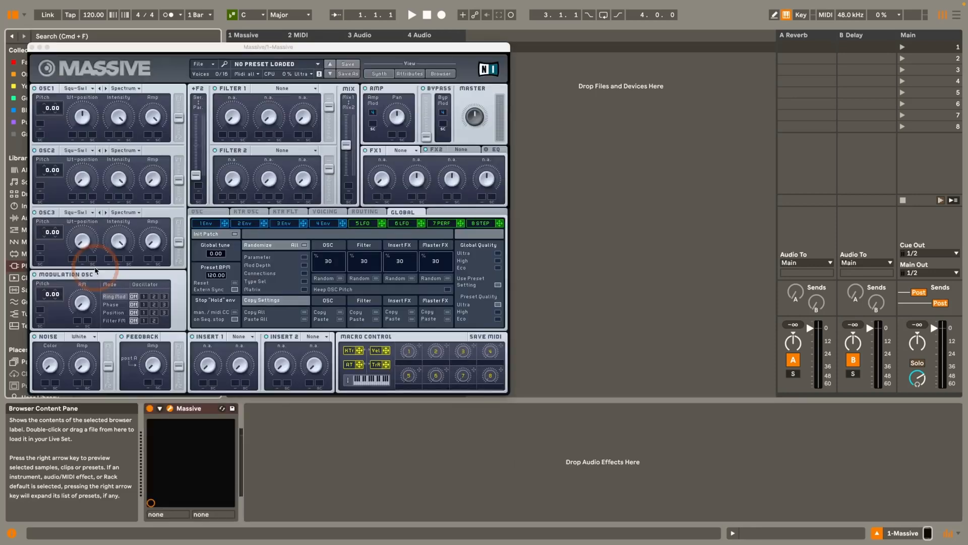
click(161, 408)
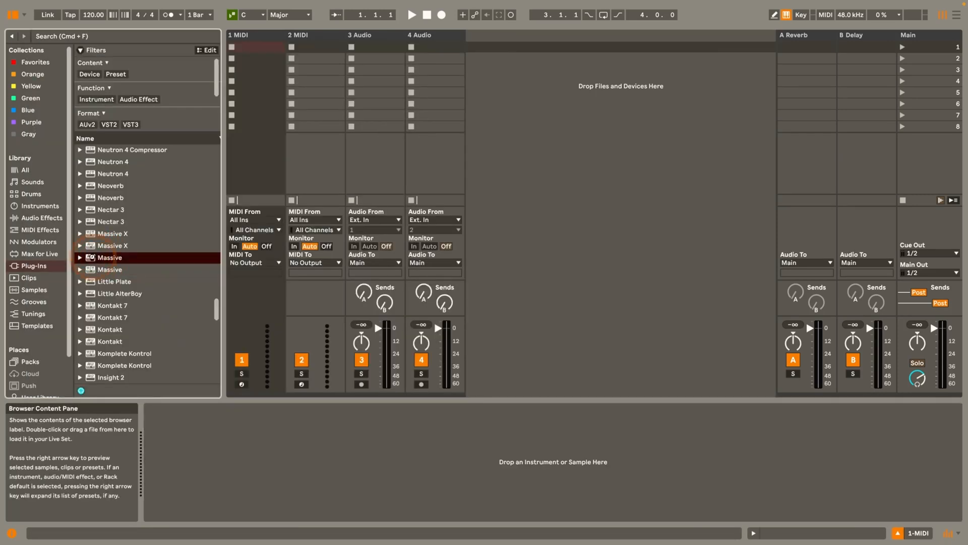
double_click(110, 260)
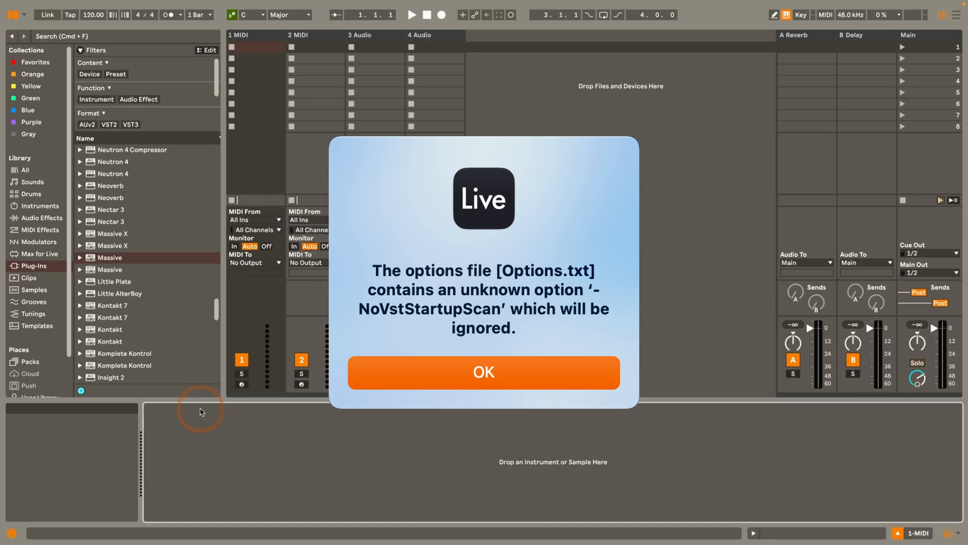
- Confirm OK on all three 'unknown option' Options.txt warnings after relaunching Live
click(484, 373)
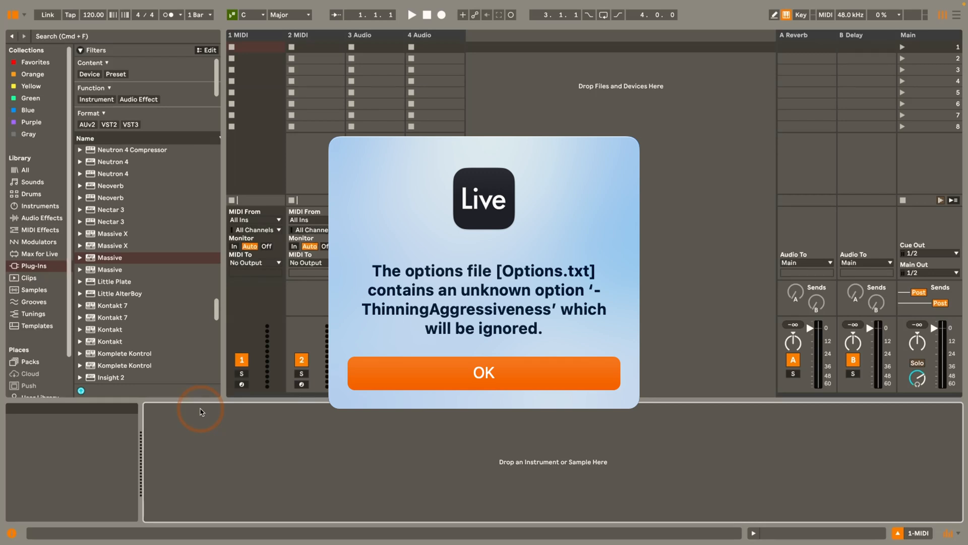
click(483, 372)
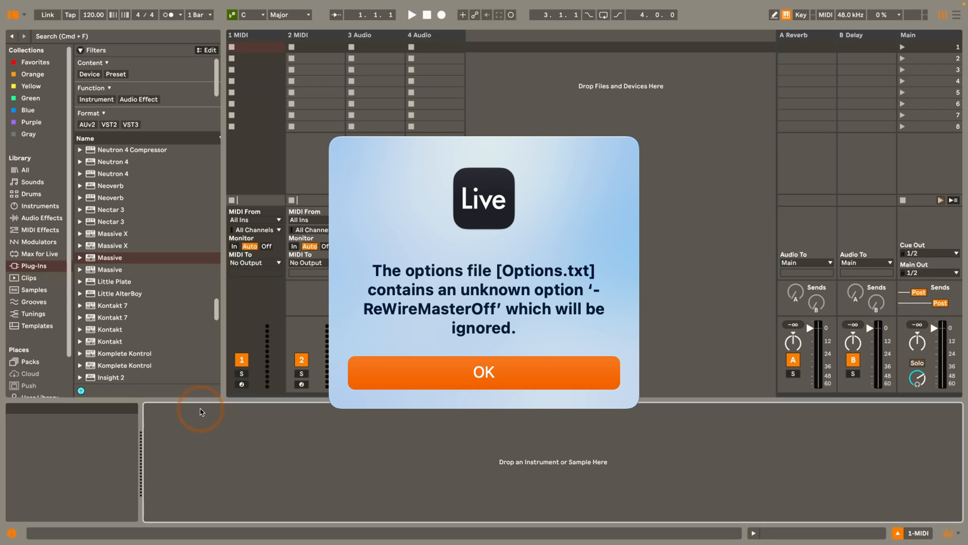
click(483, 372)
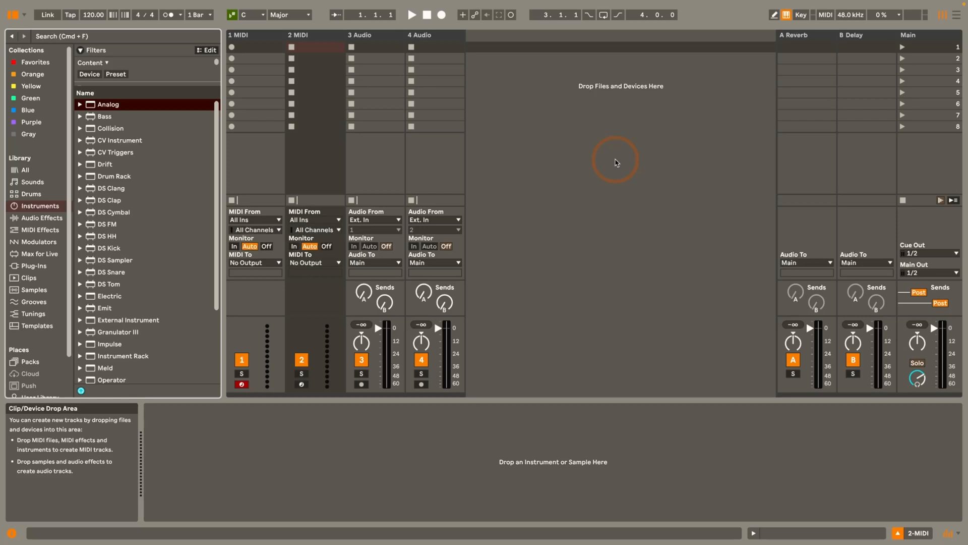
mouse_move(90, 105)
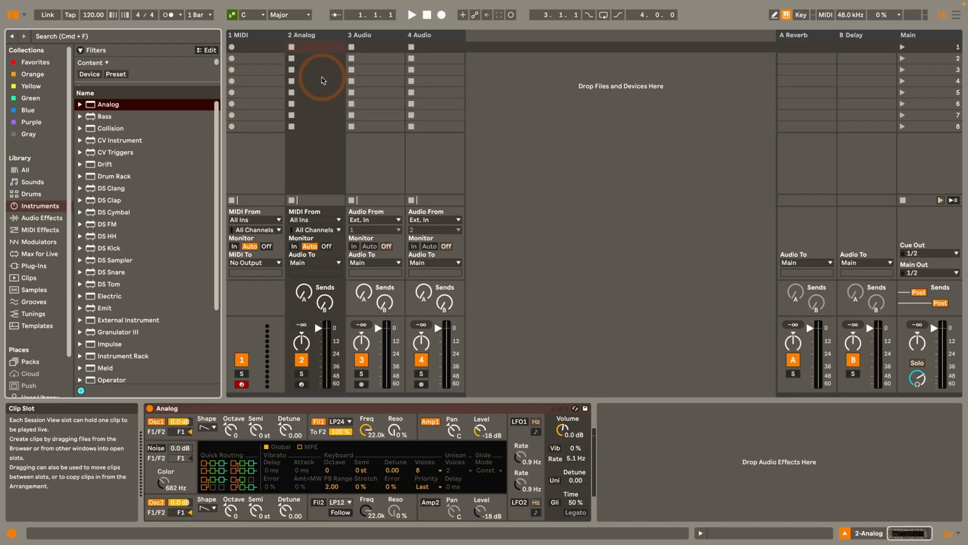
mouse_move(257, 80)
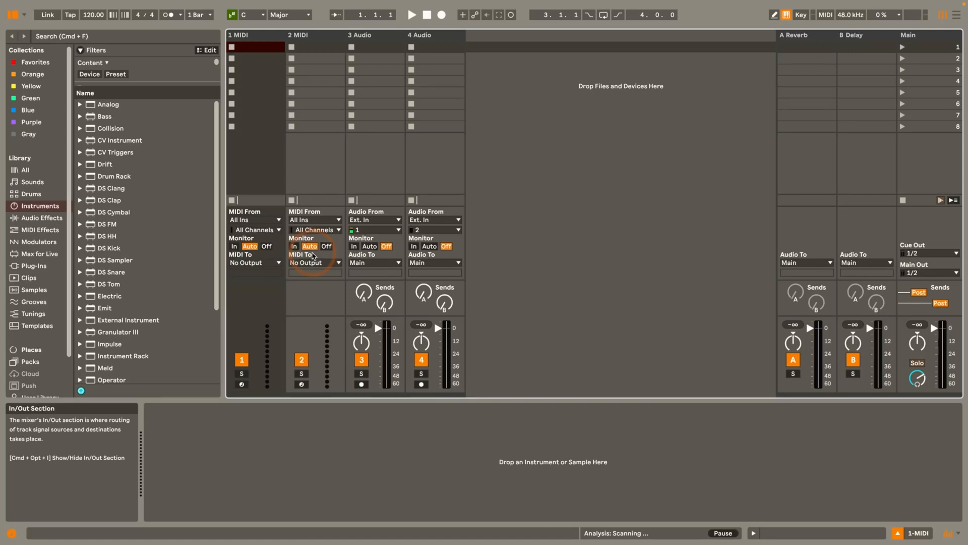
mouse_move(242, 384)
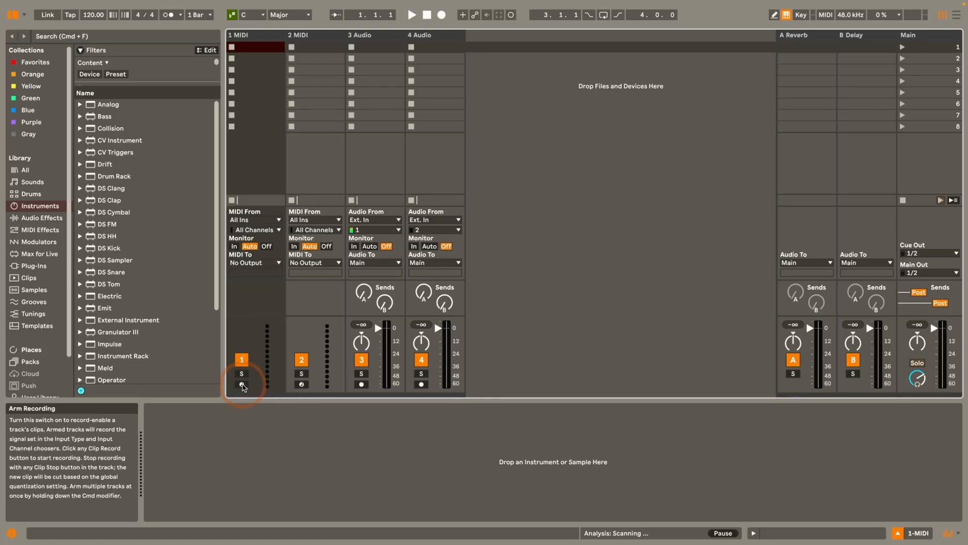
- Arm 1 MIDI, then select 2 MIDI and 3 Audio so arming follows the selection
click(241, 385)
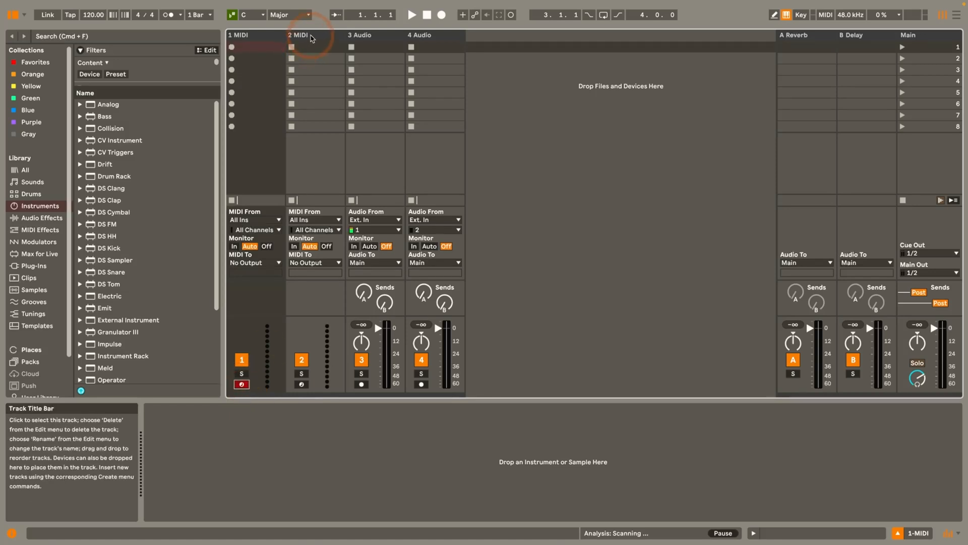
click(310, 34)
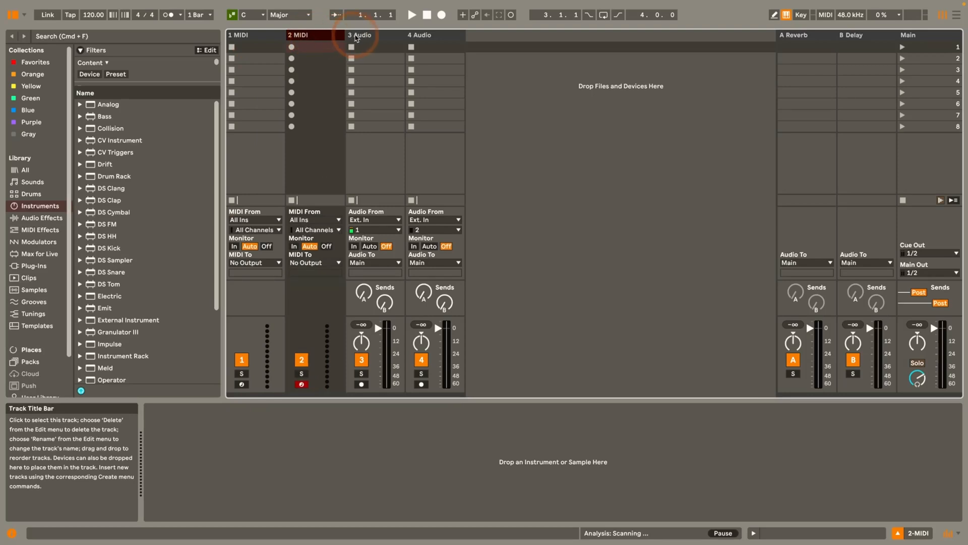
click(420, 34)
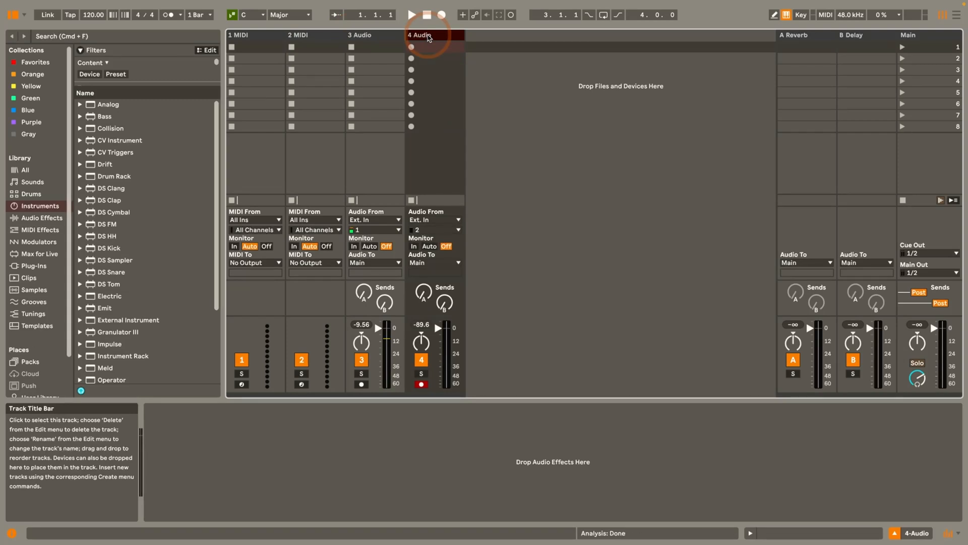
mouse_move(250, 212)
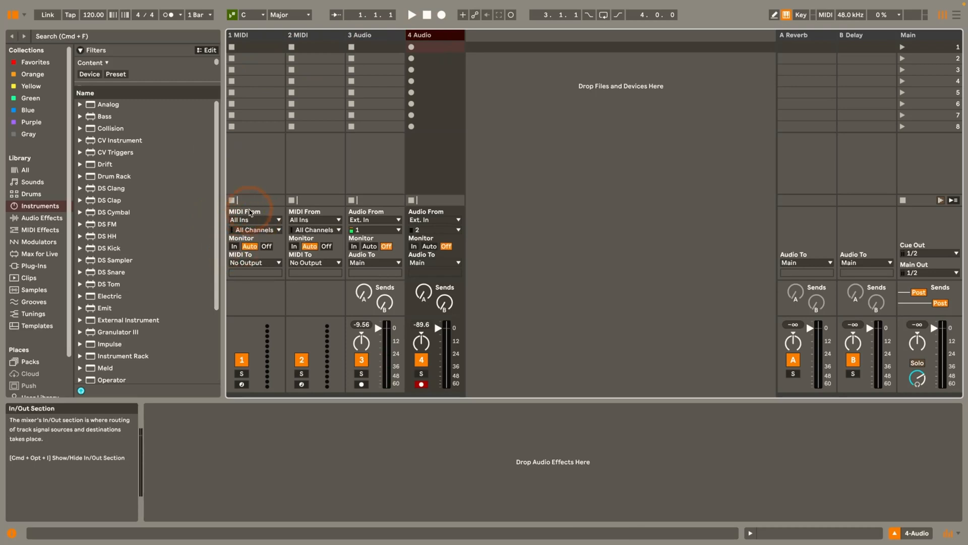
- Set the MIDI From input of 1 MIDI to No Input
click(254, 219)
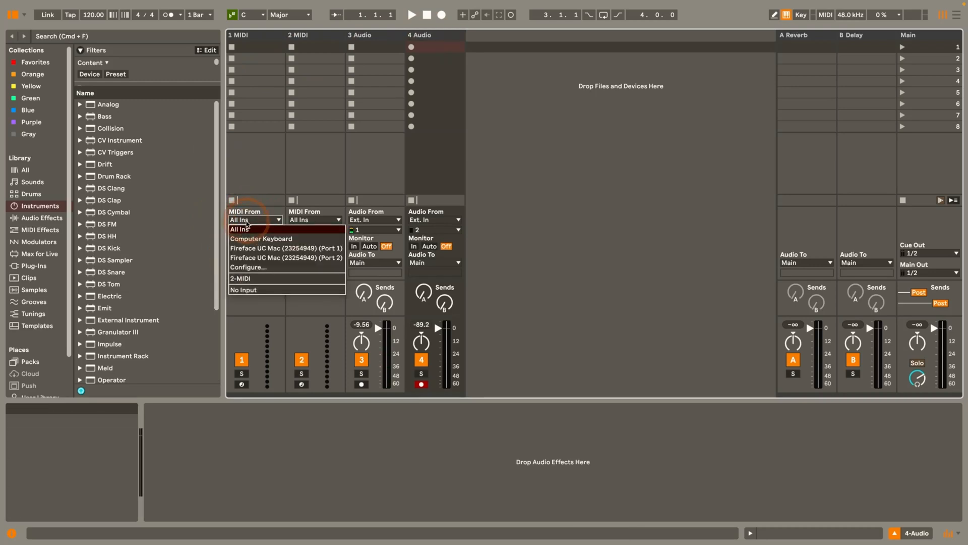
mouse_move(247, 289)
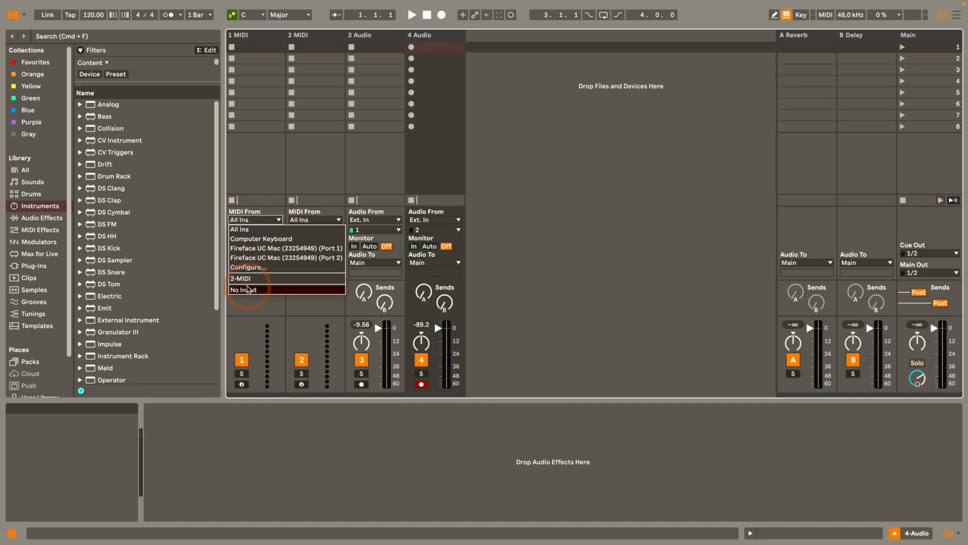
click(243, 289)
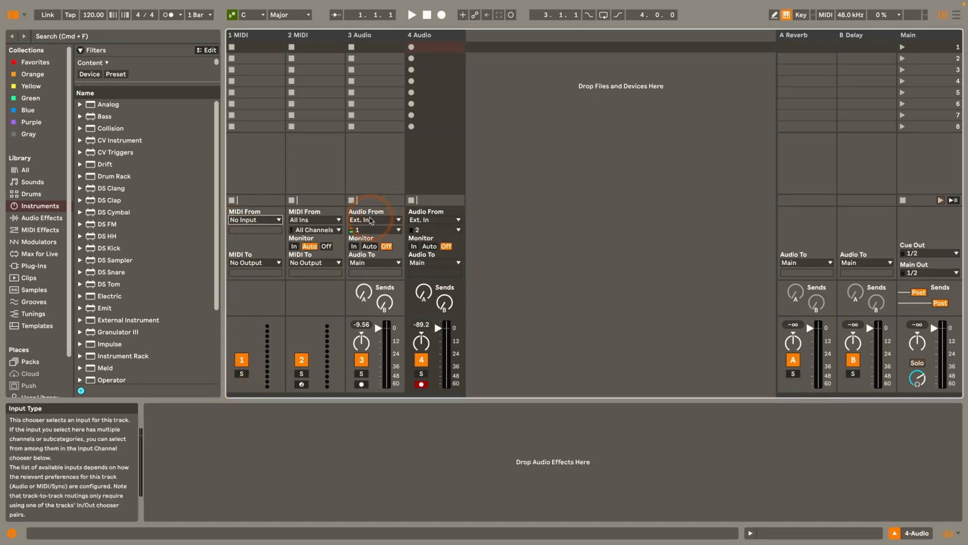
mouse_move(373, 222)
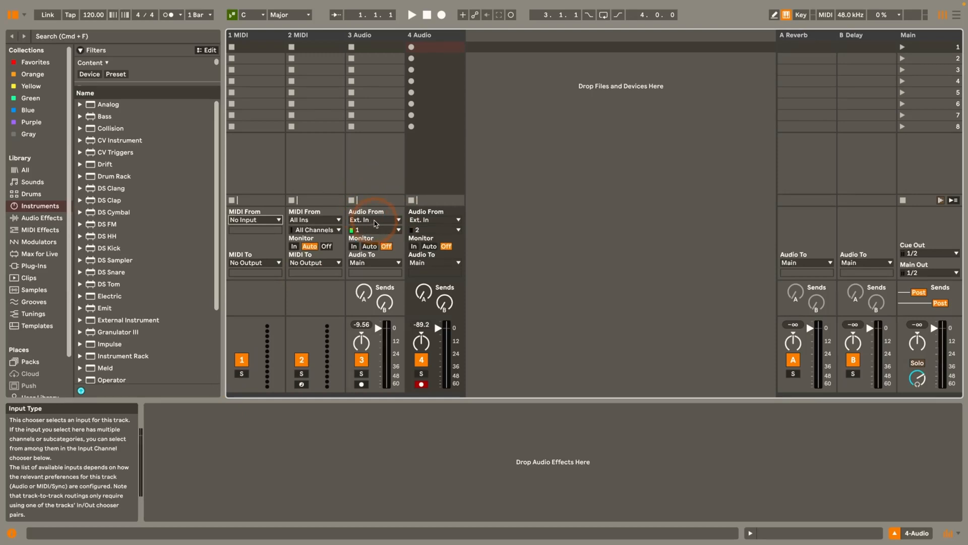
- Set the Audio From input of 3 Audio to No Input
click(373, 219)
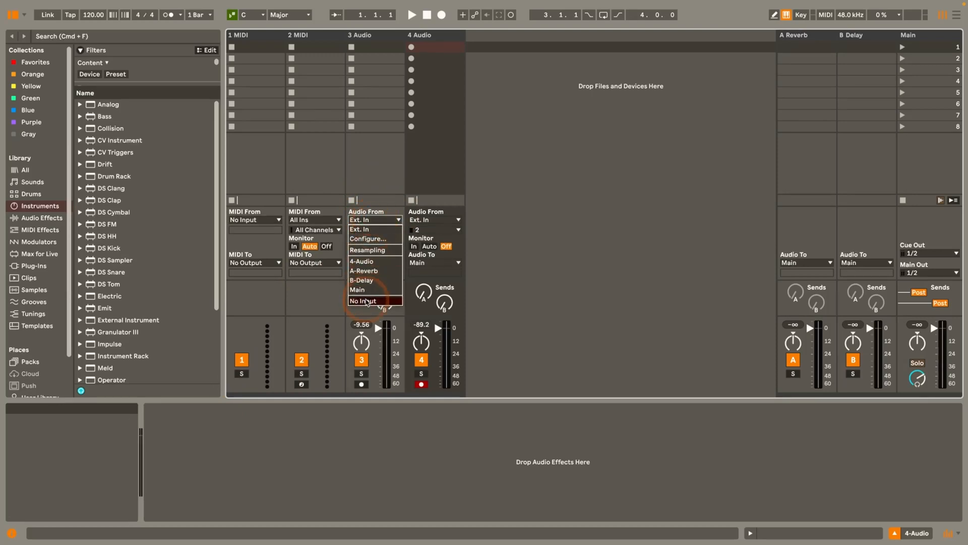
click(364, 300)
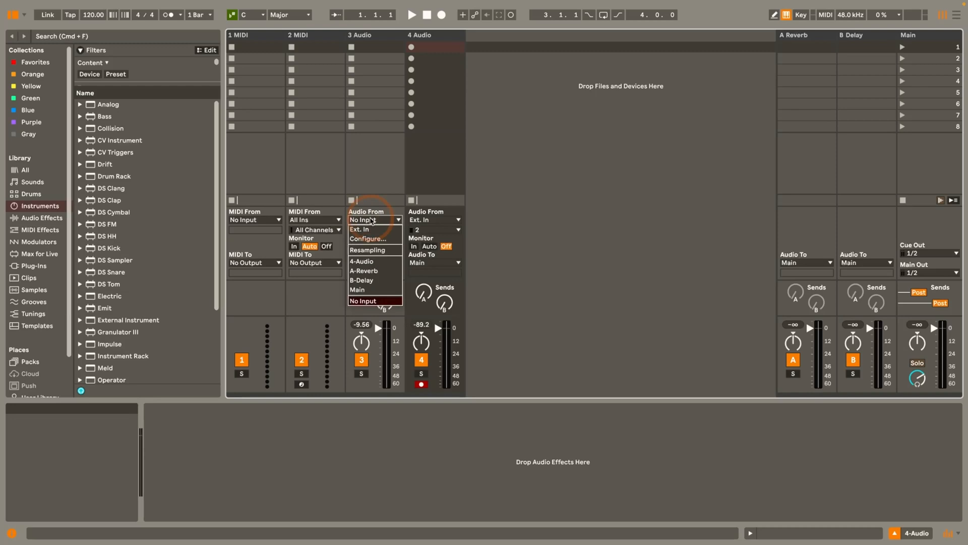
click(373, 300)
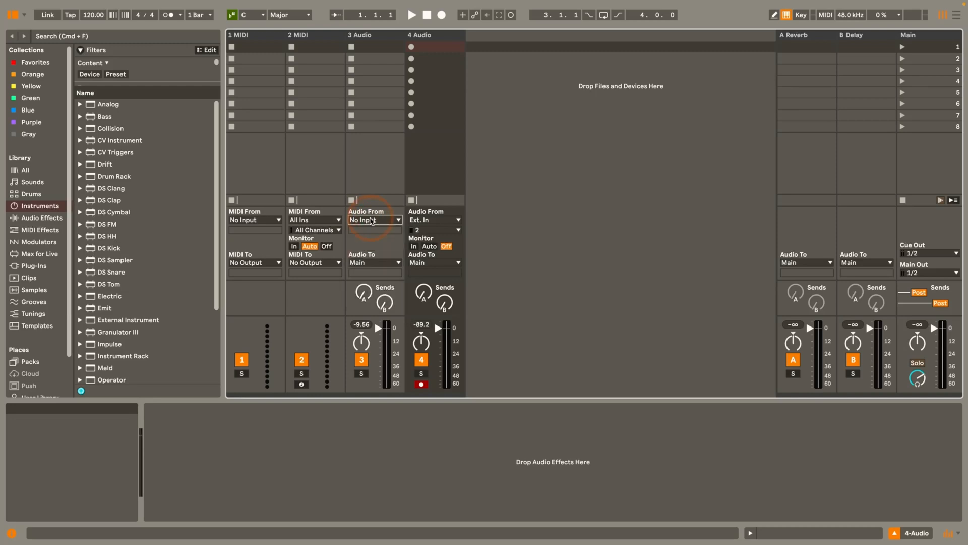
click(373, 219)
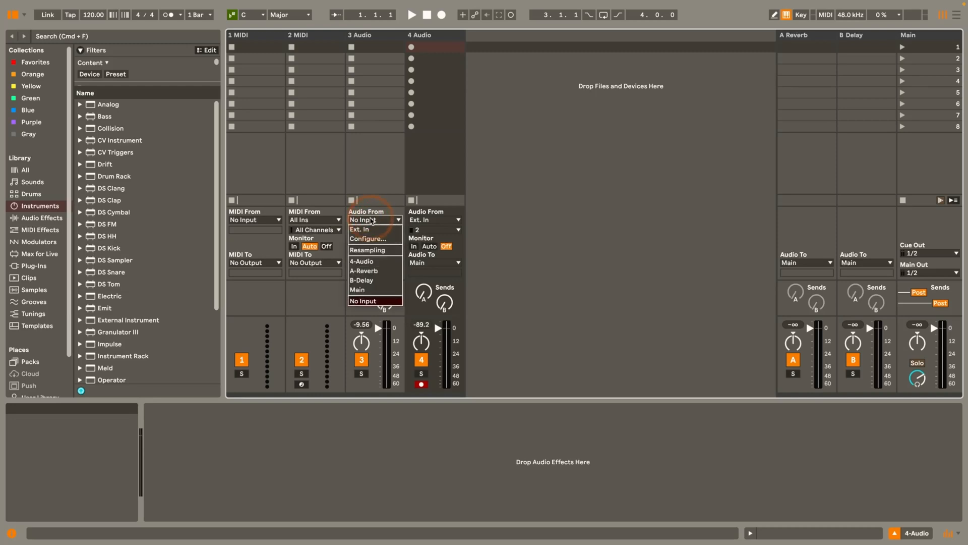